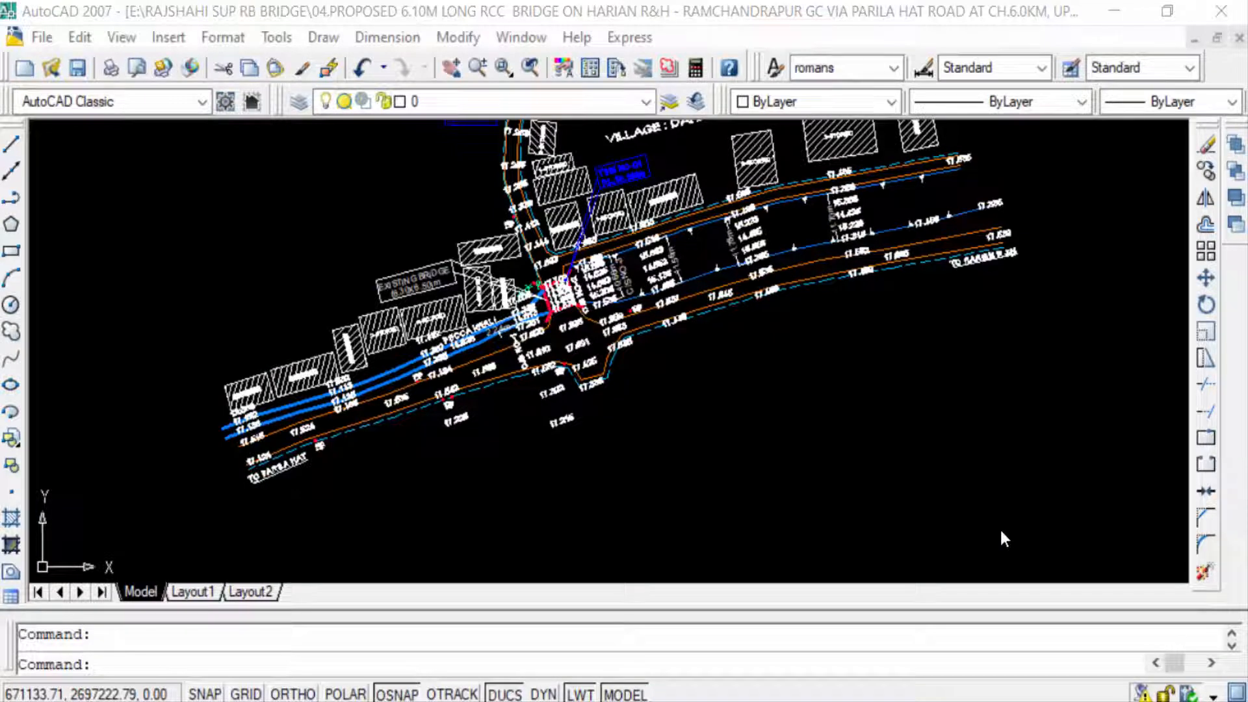
mouse_move(959, 505)
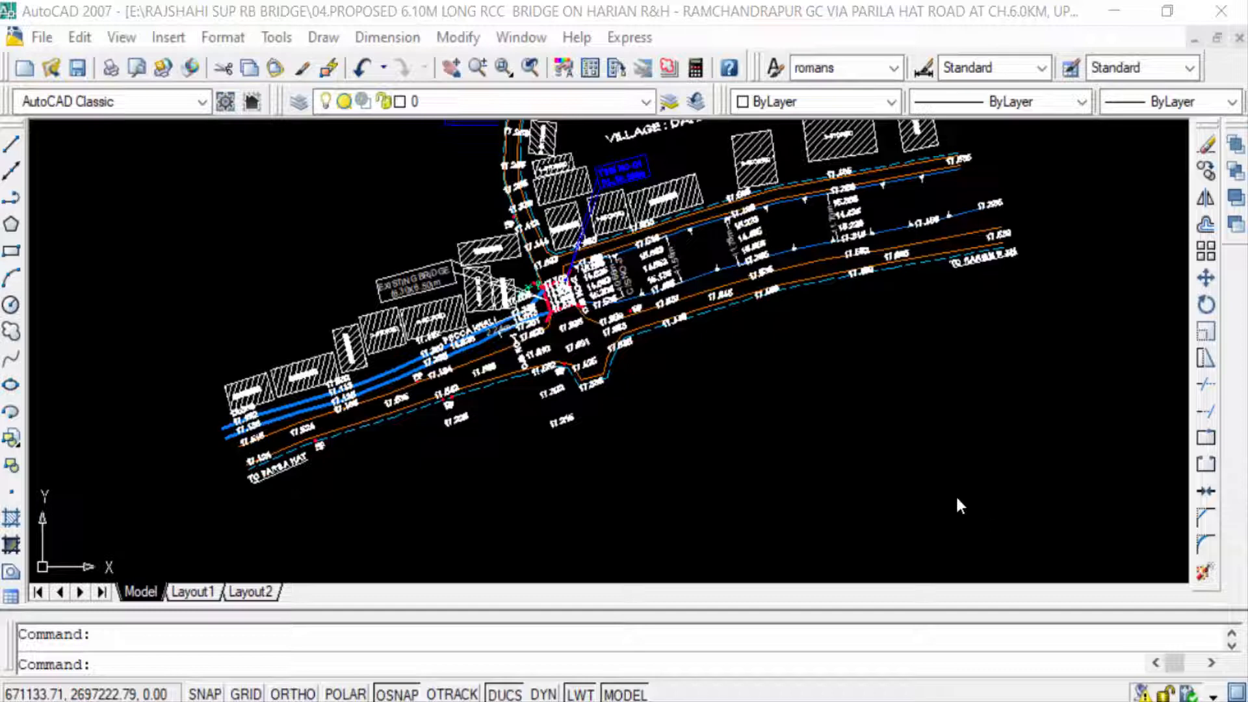
mouse_move(717, 437)
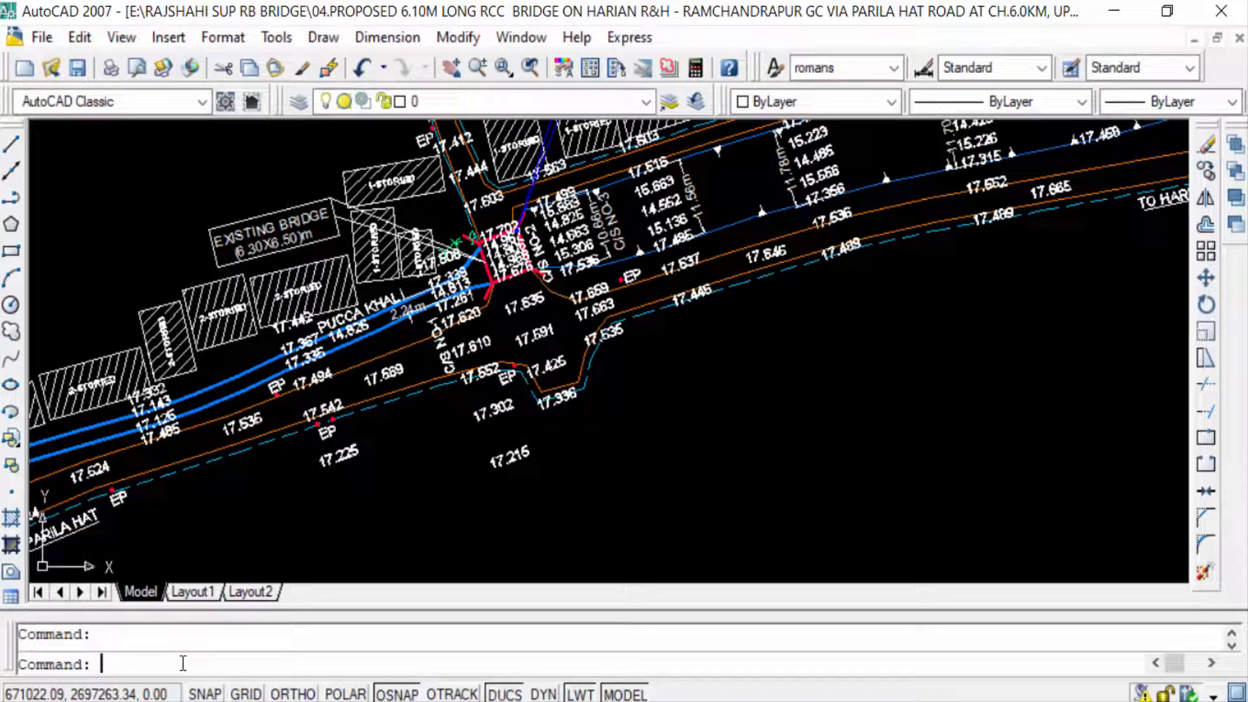
text(i)
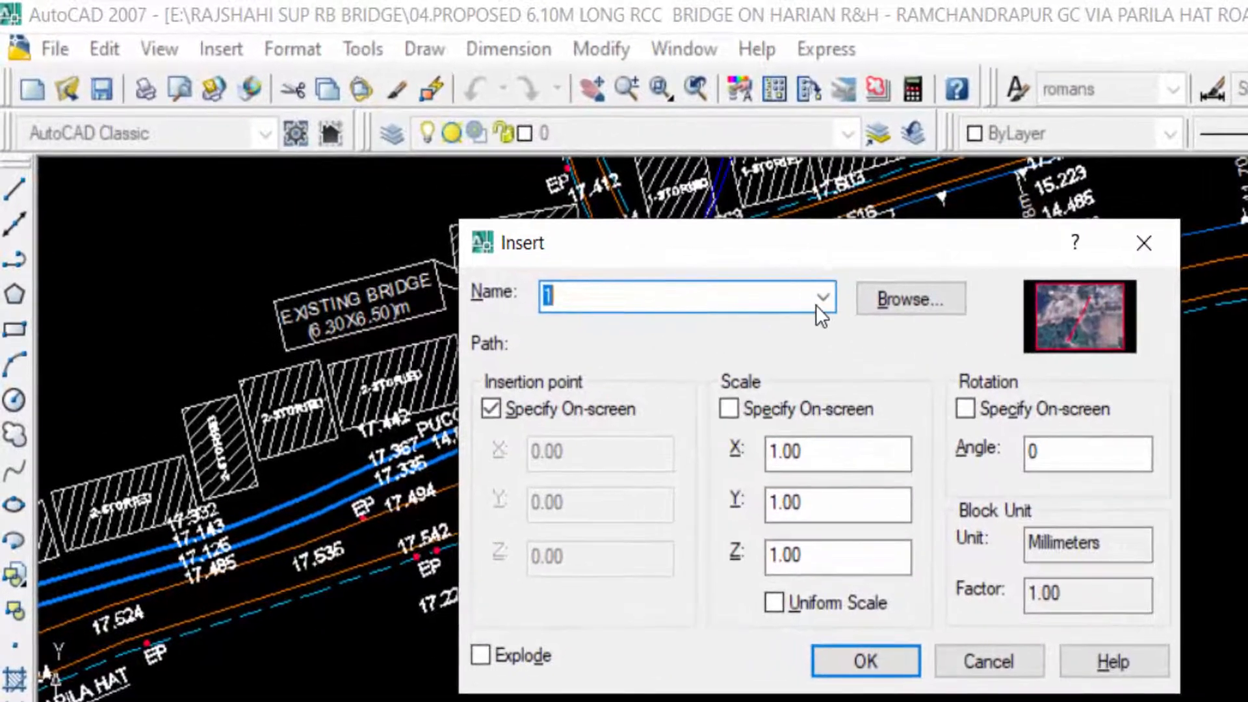
click(823, 295)
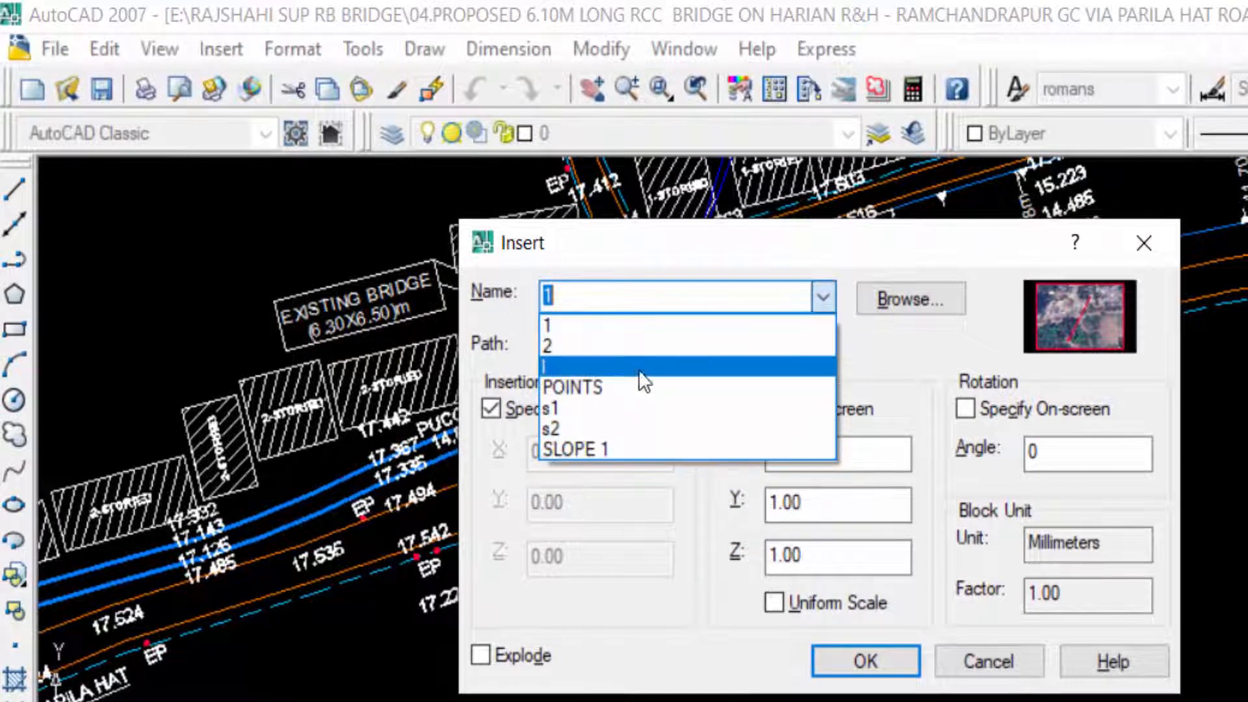
click(988, 660)
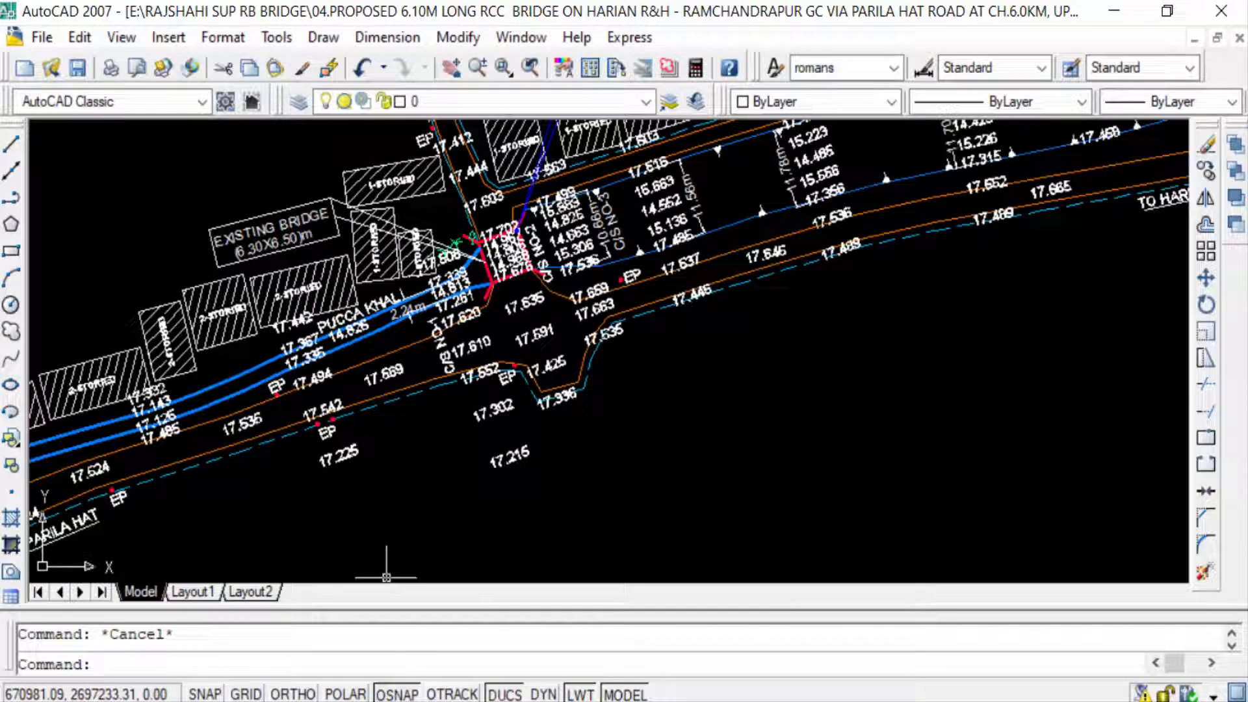
Step: Start REN and, after viewing table styles, list the drawing's blocks for renaming
text(rename)
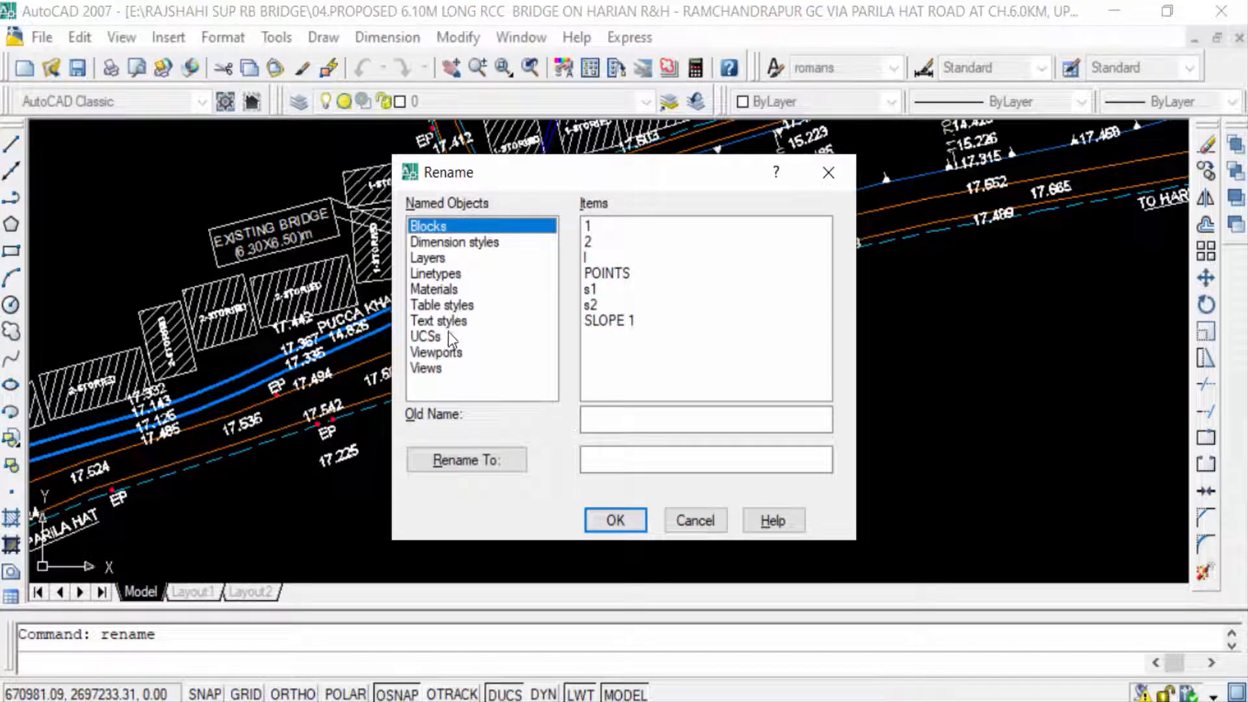
mouse_move(446, 374)
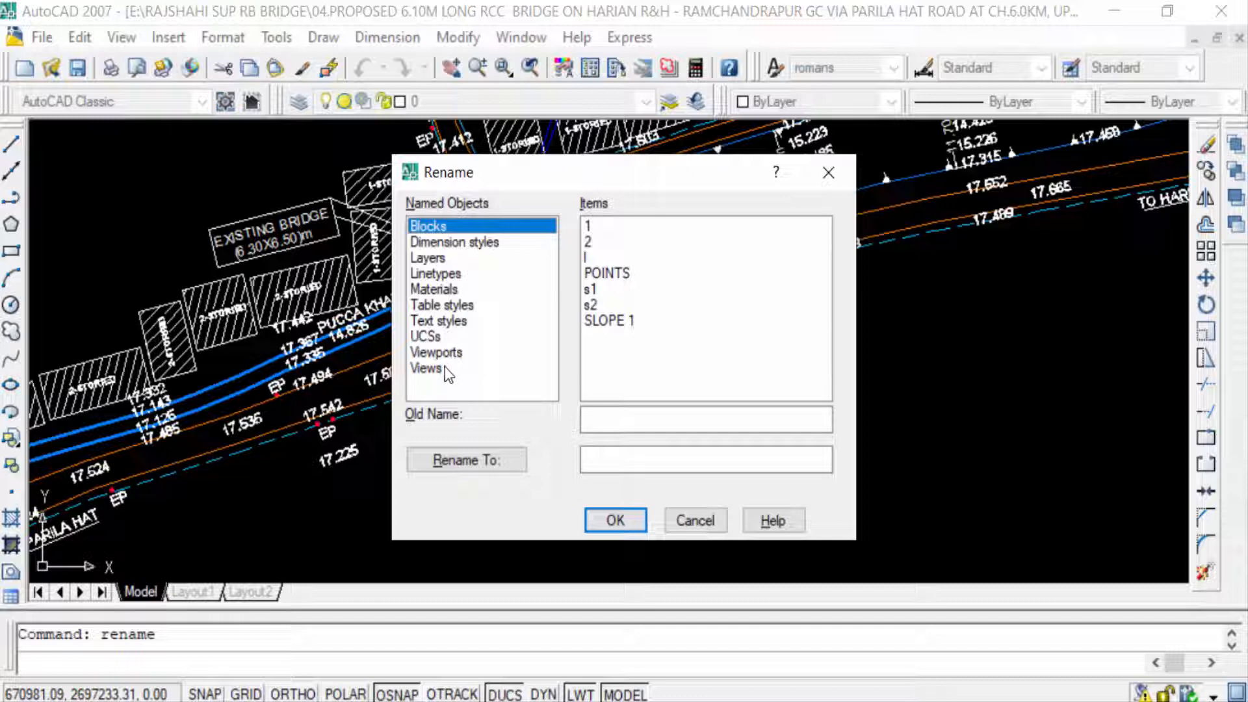
click(441, 304)
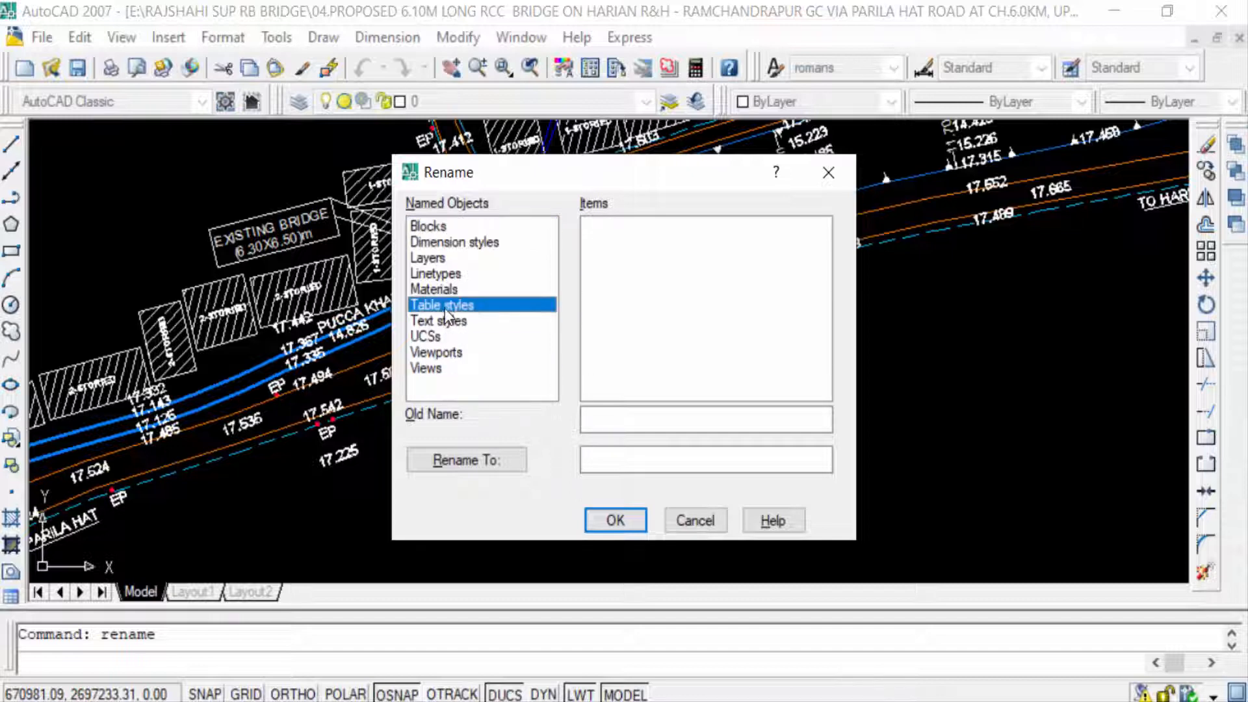
click(428, 226)
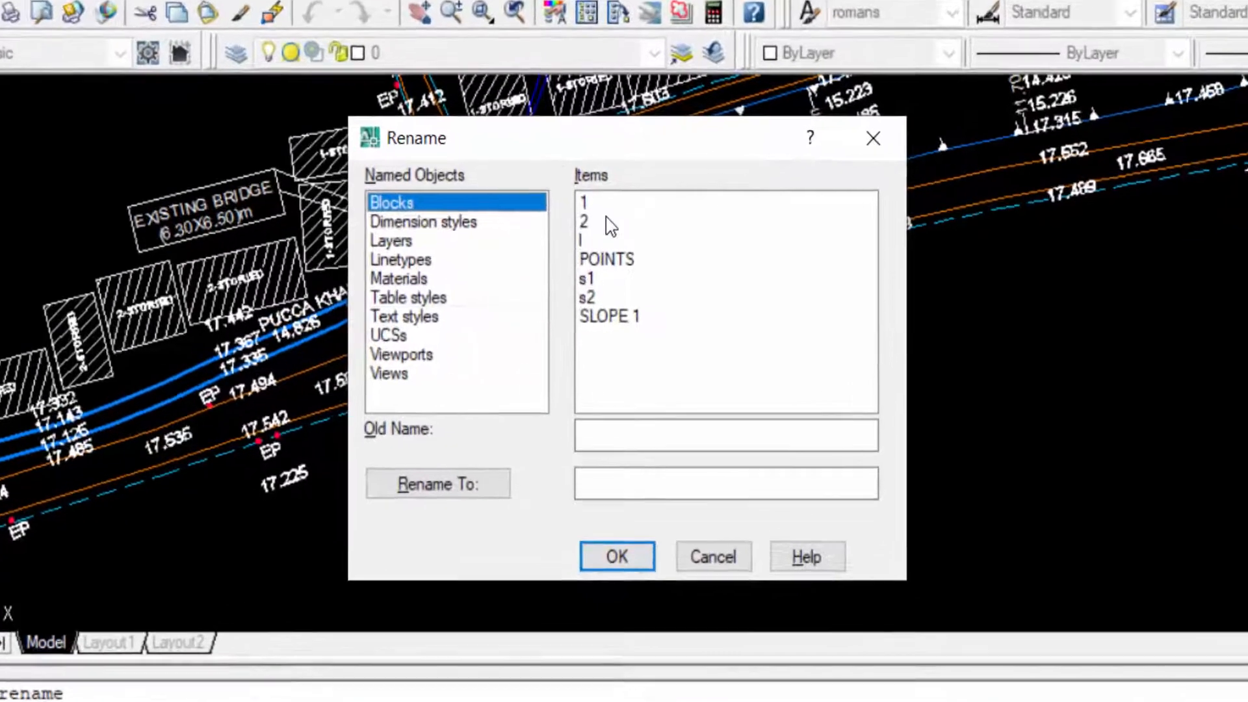
Step: Rename block 1 to 'view'
click(581, 239)
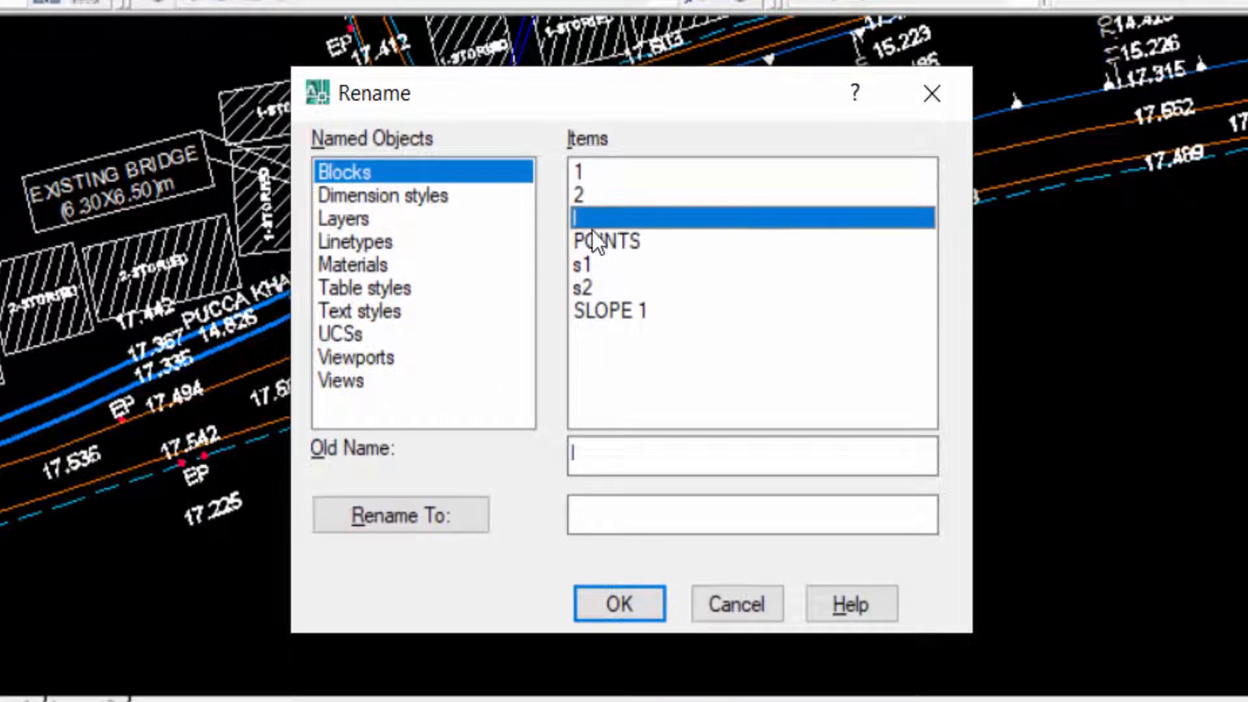
click(584, 287)
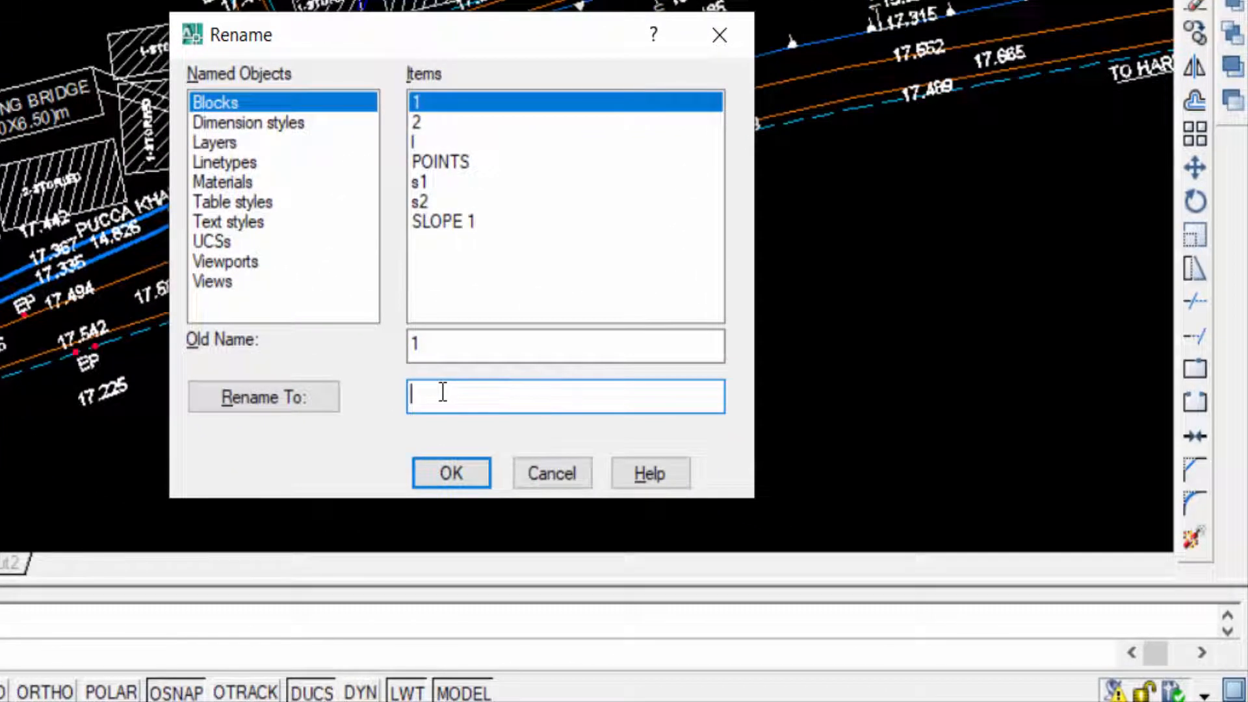
text(view)
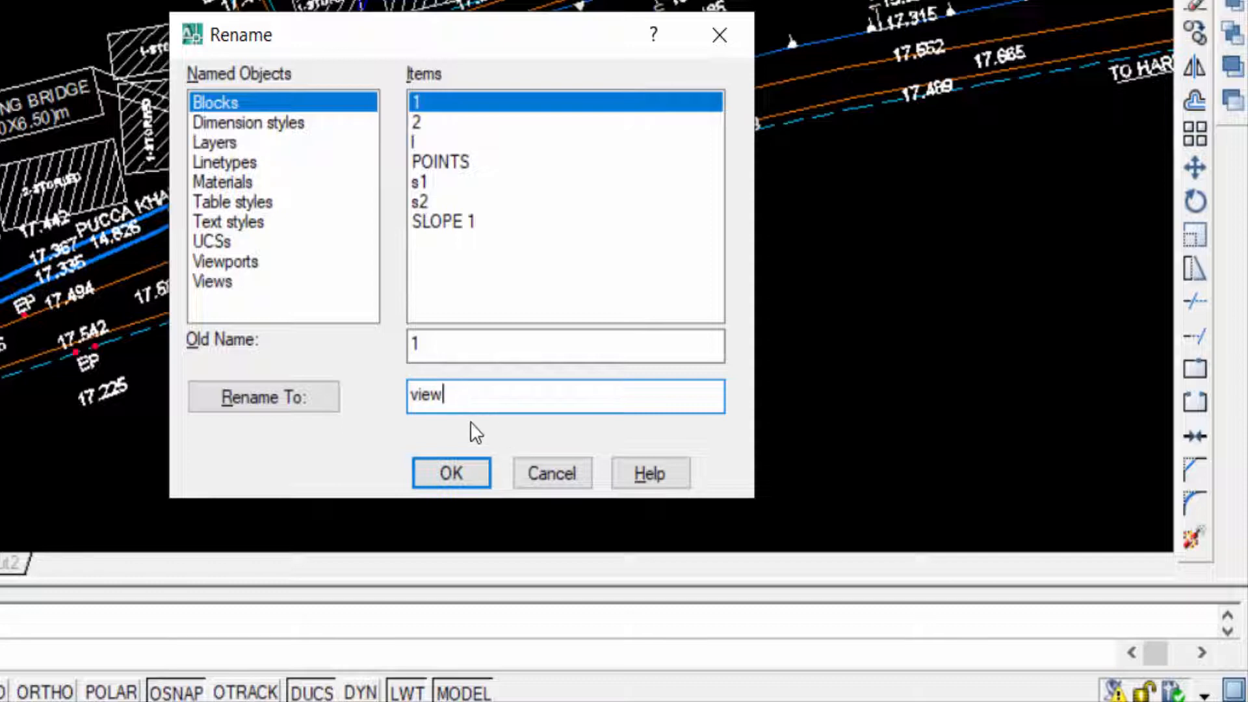
click(262, 397)
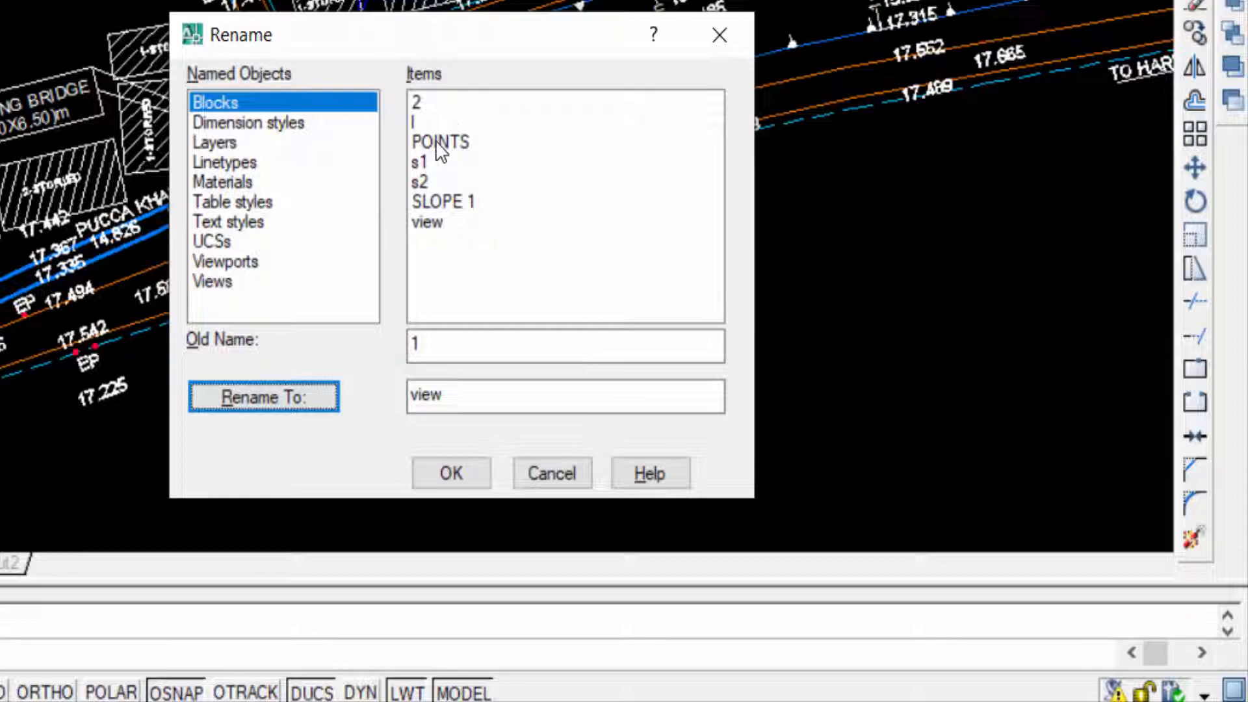
Step: Rename block s2 with its new name and confirm the Rename dialog
click(419, 182)
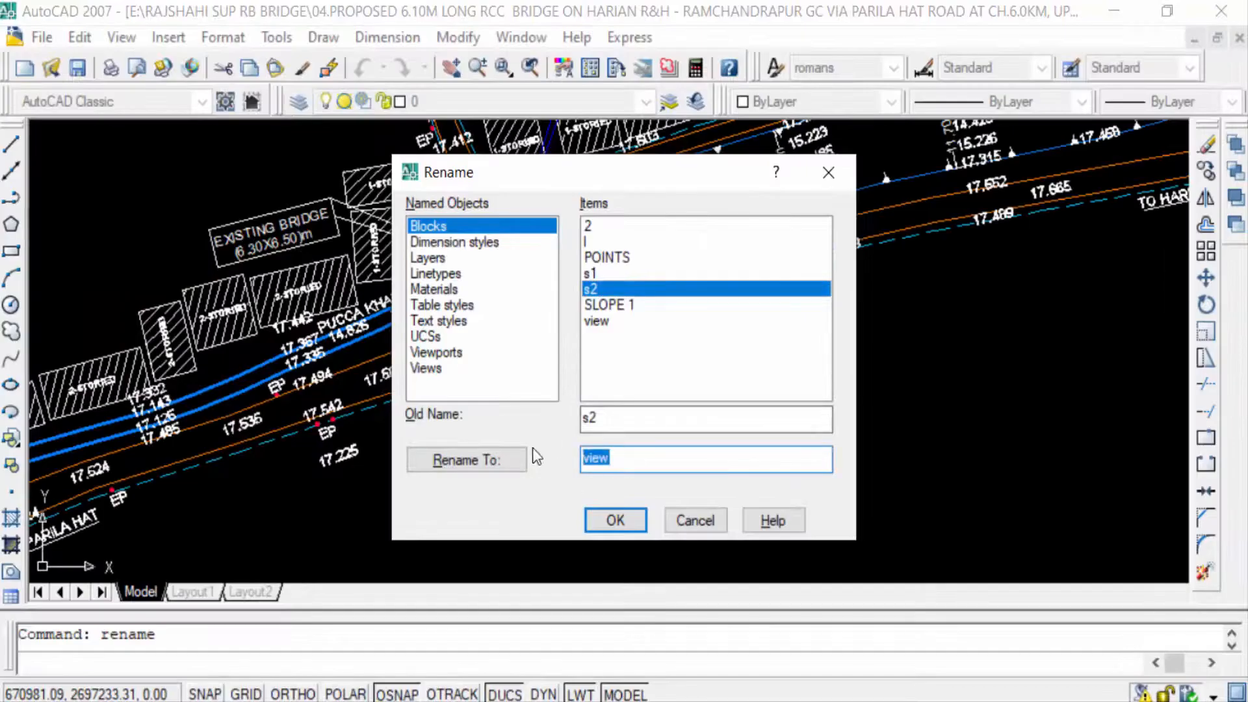
text(ne)
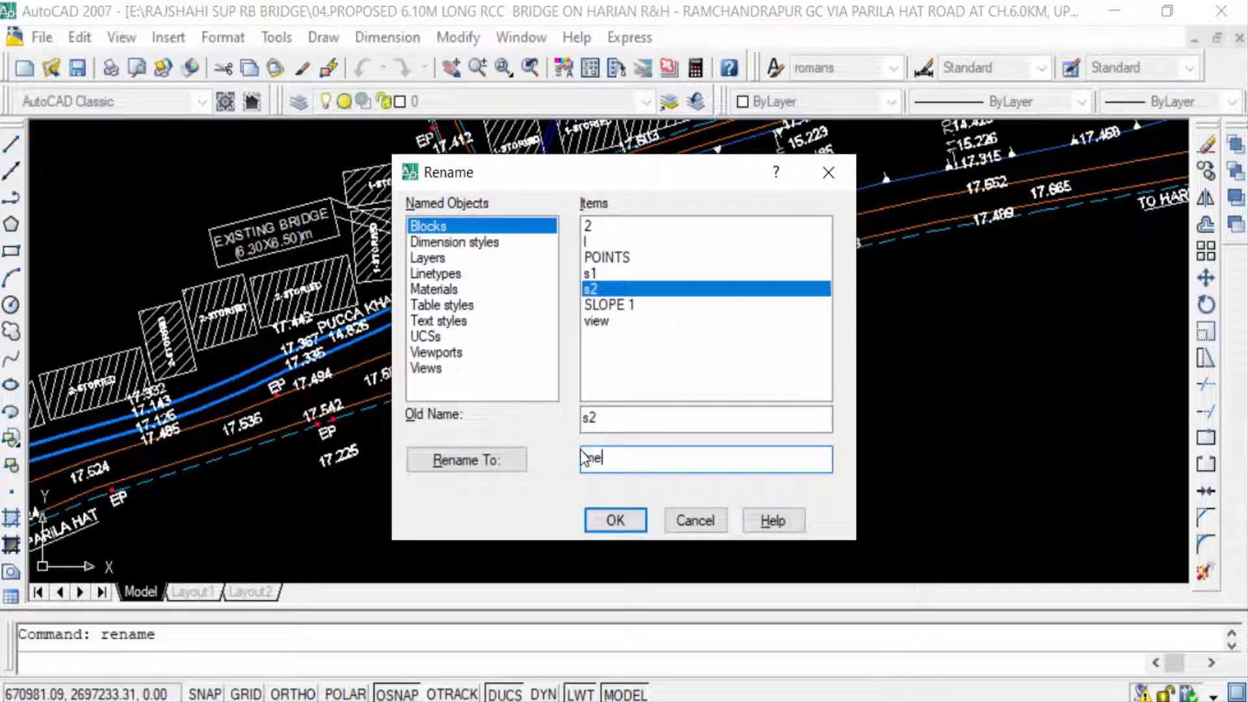
click(466, 459)
text(i)
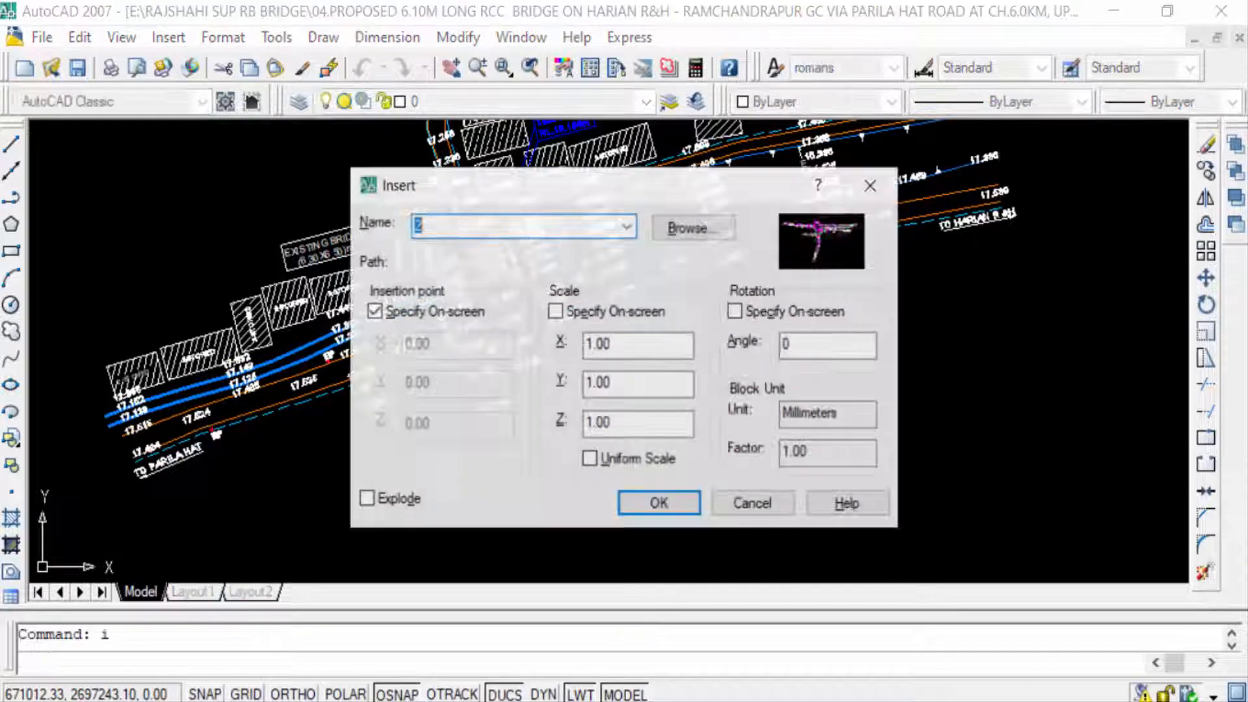
Step: Select the renamed block 'view' in Insert's Name list, showing its aerial-image preview
click(626, 226)
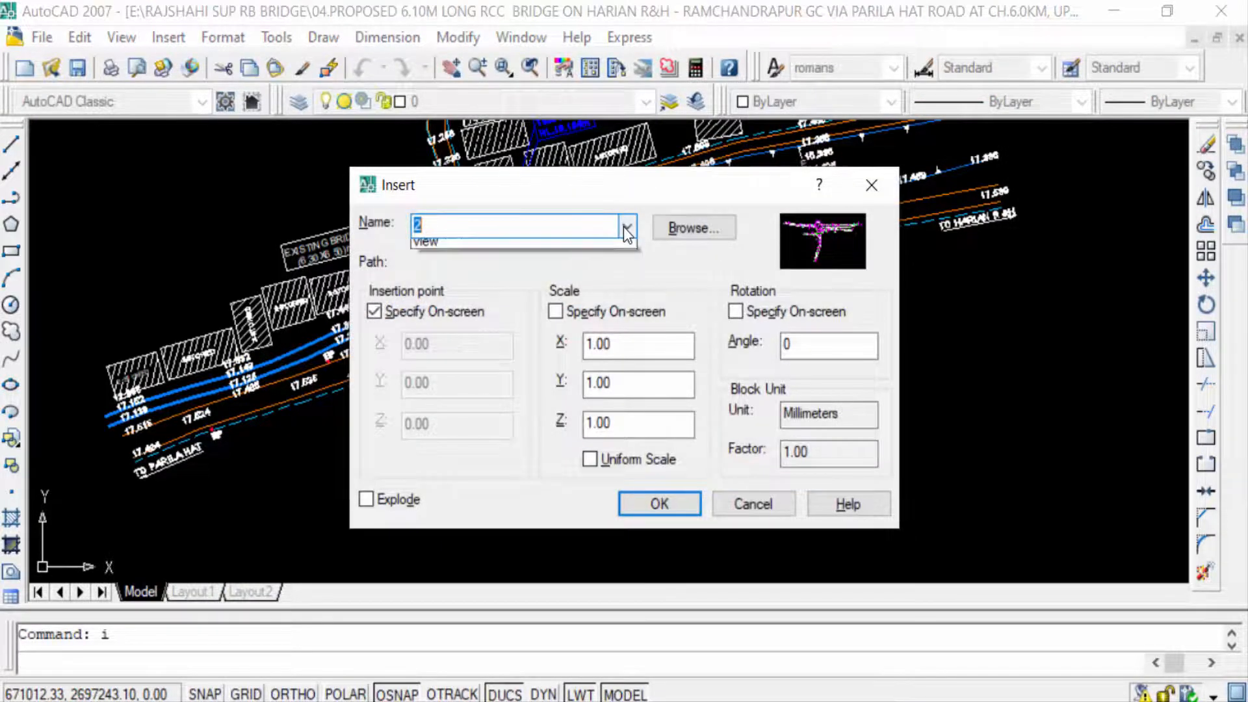
click(628, 226)
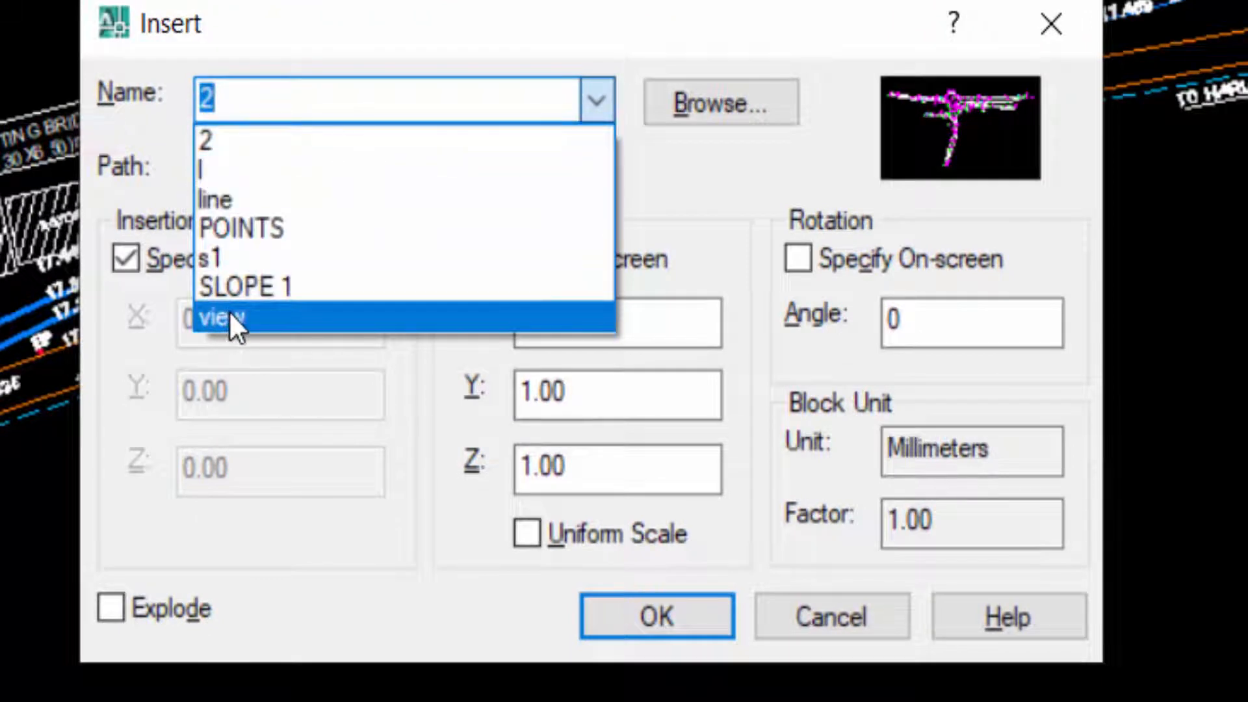
click(218, 318)
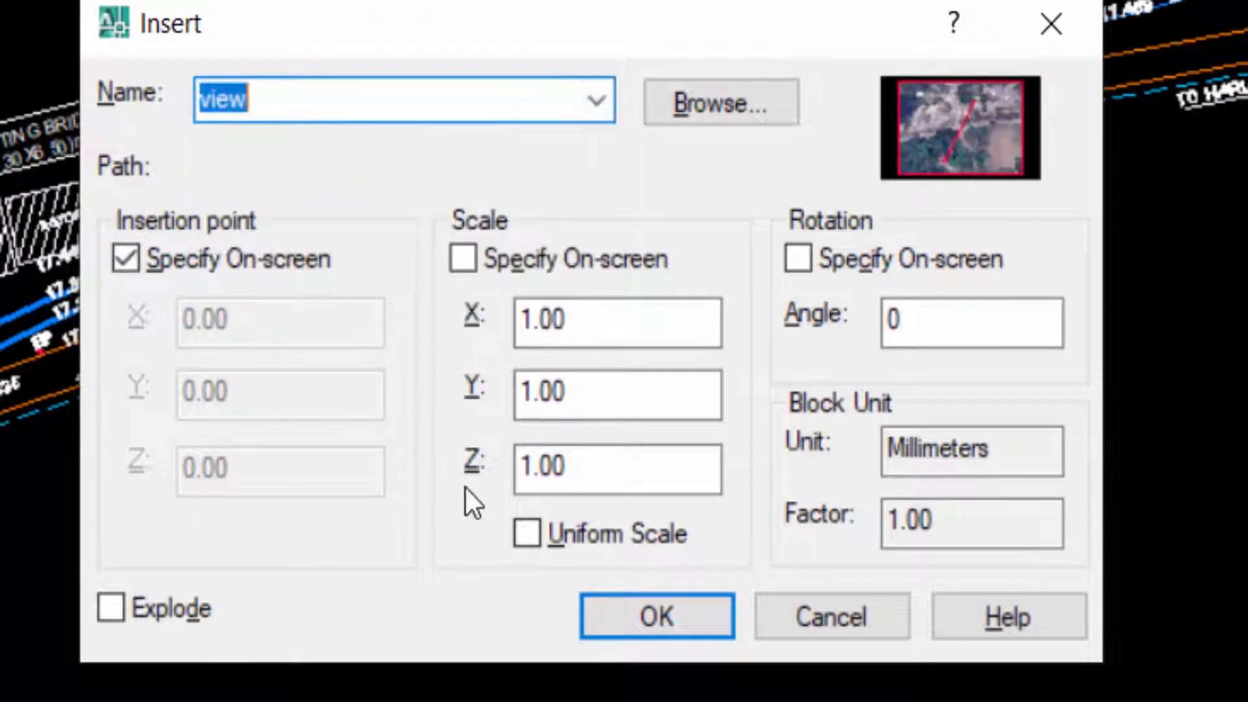